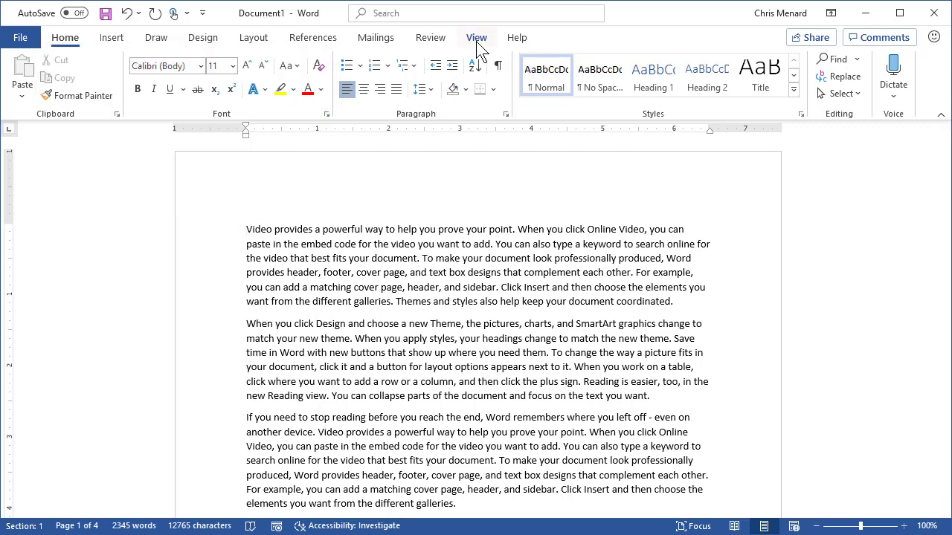
Step: Turn on the immersive Learning Tools view from the View ribbon
{"action": "left_click", "coordinate": [476, 37]}
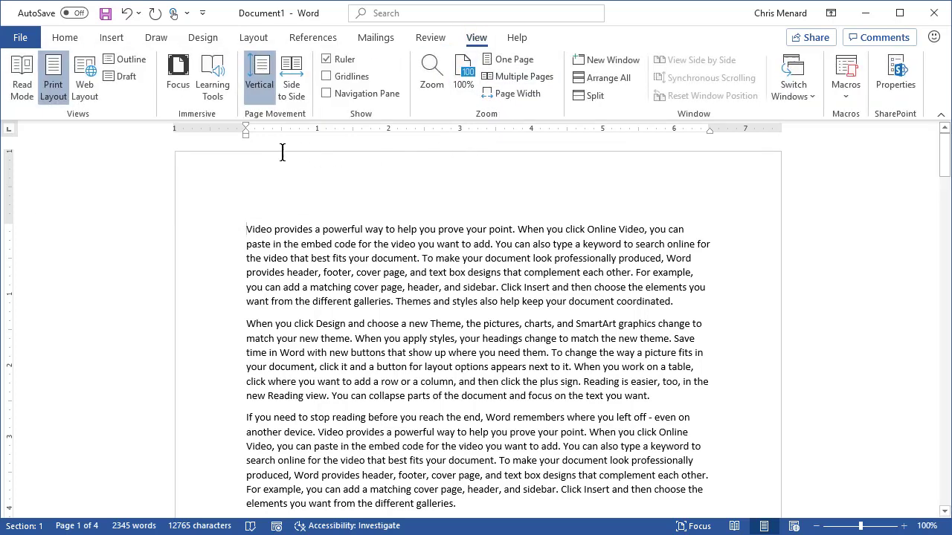
{"action": "mouse_move", "coordinate": [213, 74]}
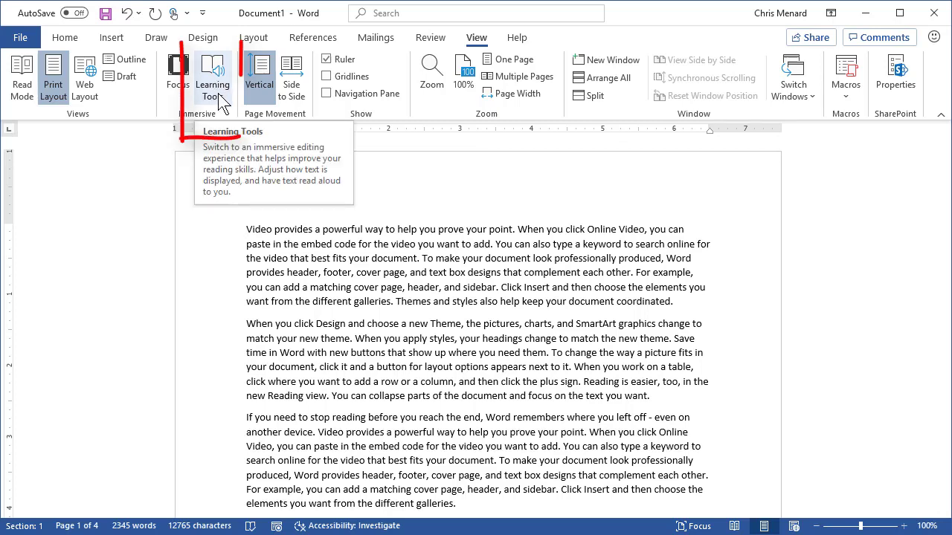
{"action": "left_click", "coordinate": [212, 74]}
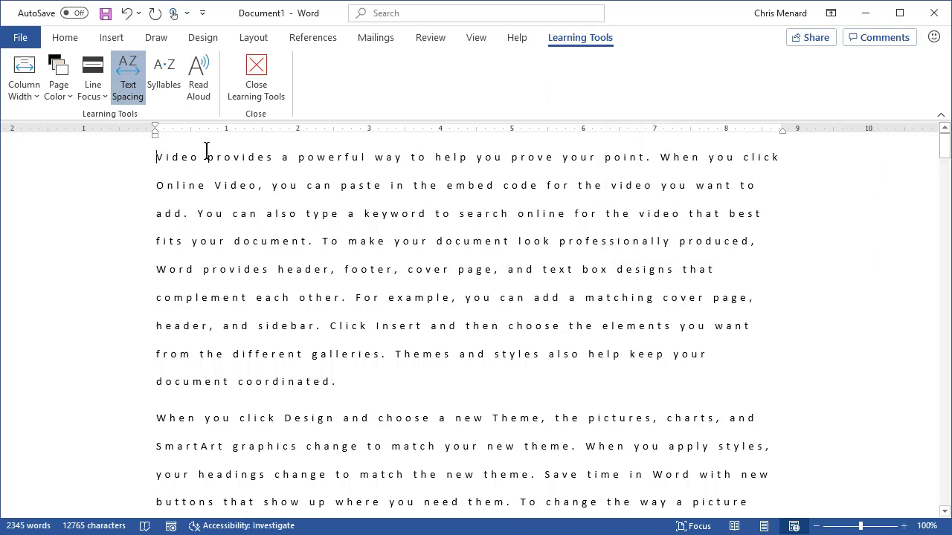
{"action": "mouse_move", "coordinate": [92, 75]}
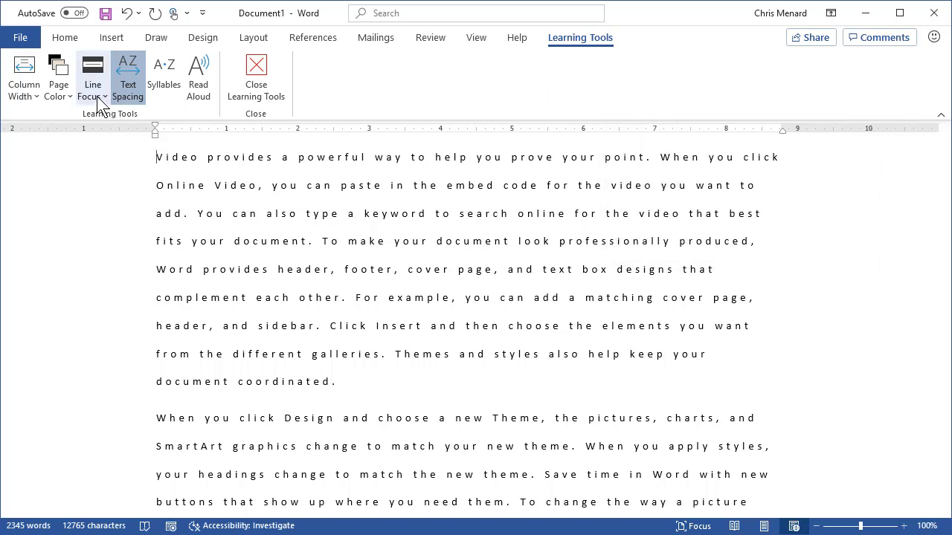
{"action": "mouse_move", "coordinate": [92, 78]}
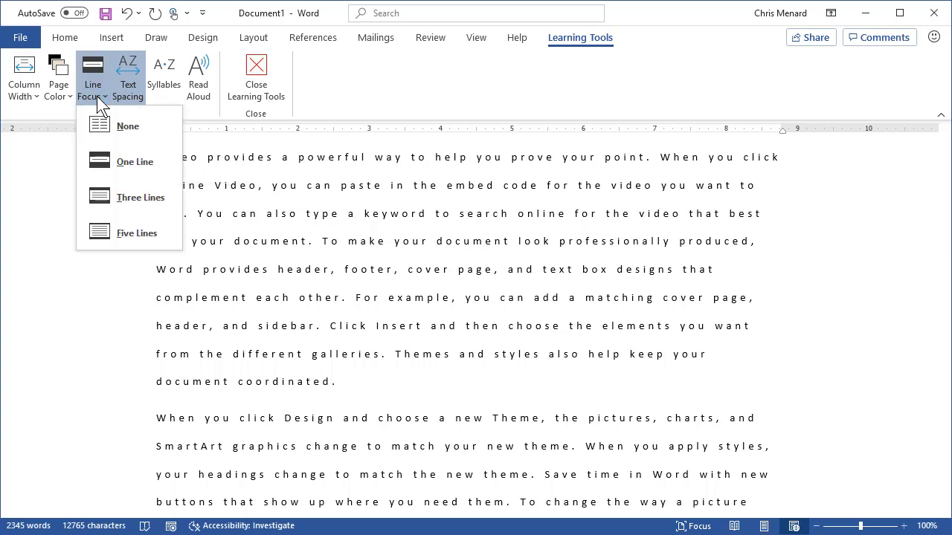
{"action": "mouse_move", "coordinate": [140, 197]}
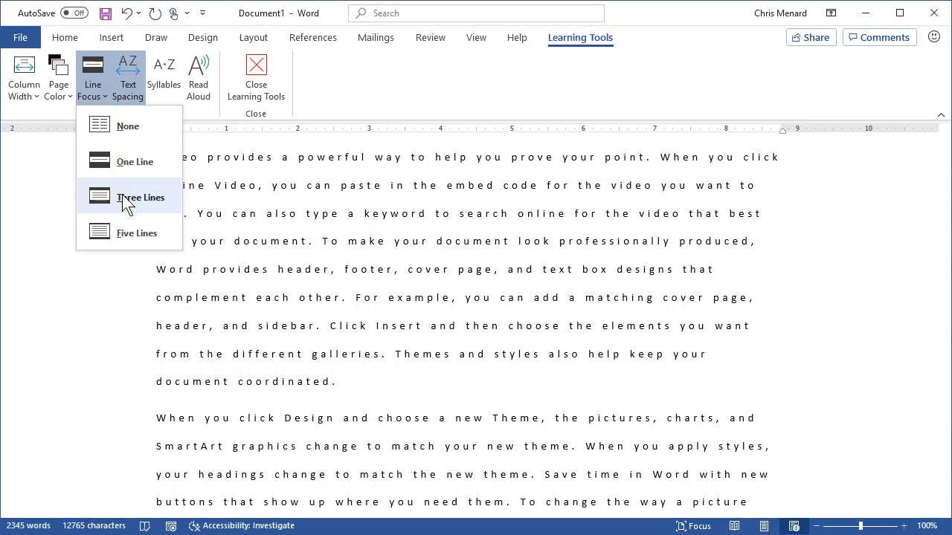
{"action": "left_click", "coordinate": [140, 196]}
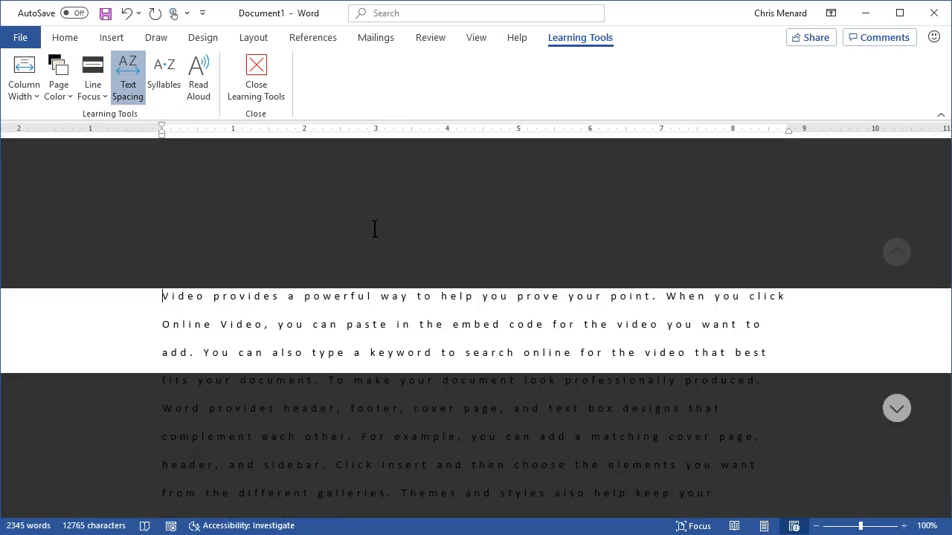
{"action": "mouse_move", "coordinate": [577, 290]}
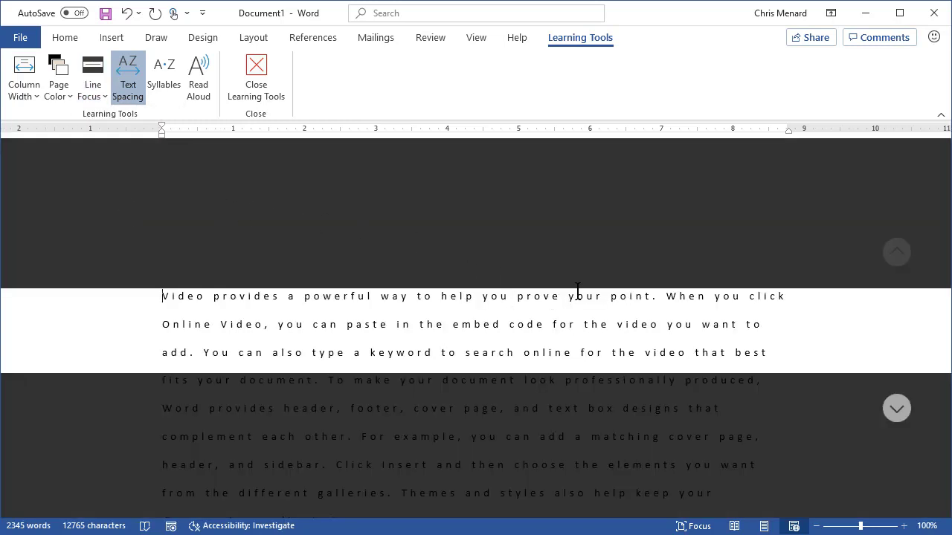
{"action": "mouse_move", "coordinate": [568, 259]}
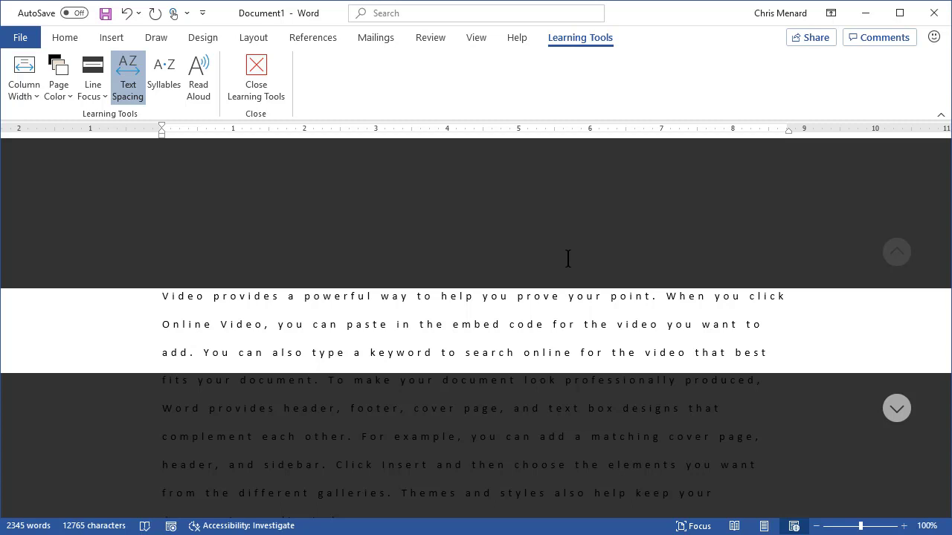
{"action": "mouse_move", "coordinate": [601, 262]}
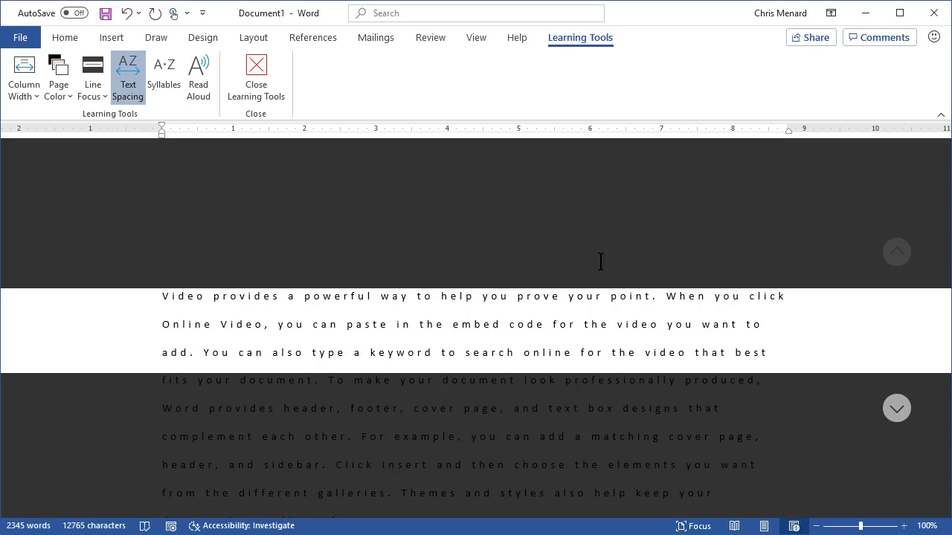
{"action": "mouse_move", "coordinate": [639, 245]}
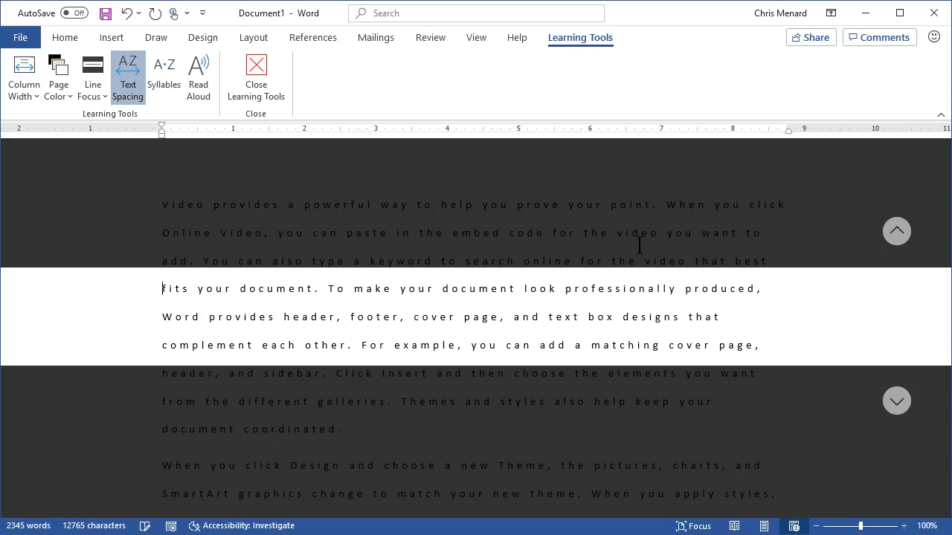
{"action": "mouse_move", "coordinate": [833, 370]}
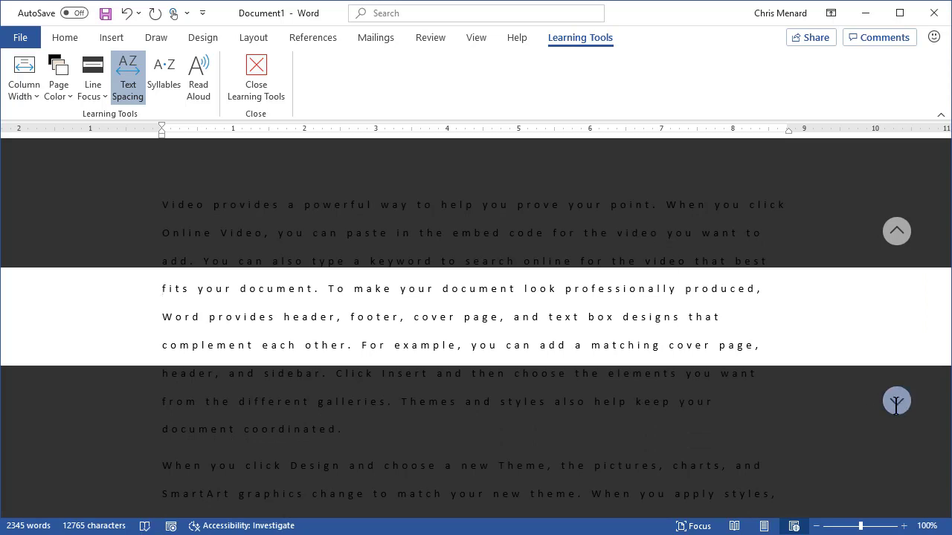
{"action": "scroll", "scroll_direction": "down", "scroll_amount": 3}
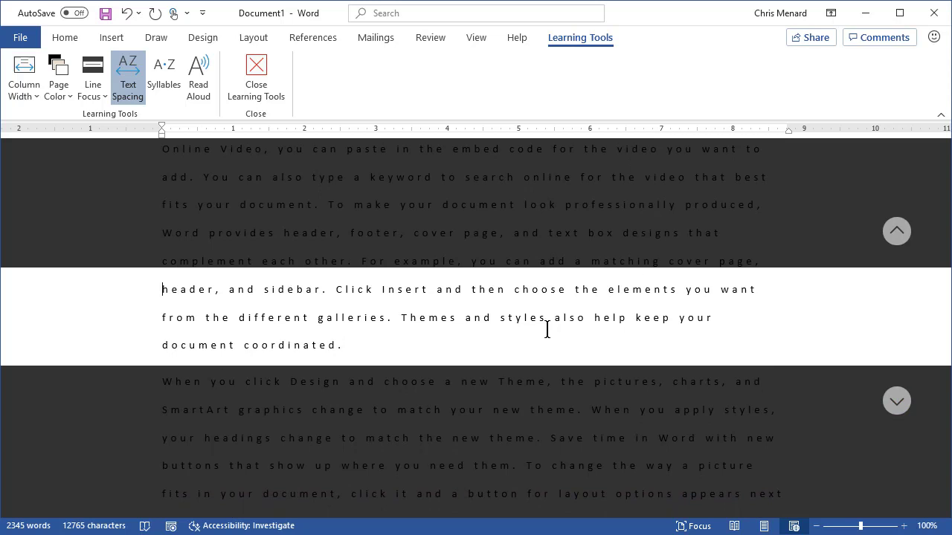
{"action": "mouse_move", "coordinate": [232, 339]}
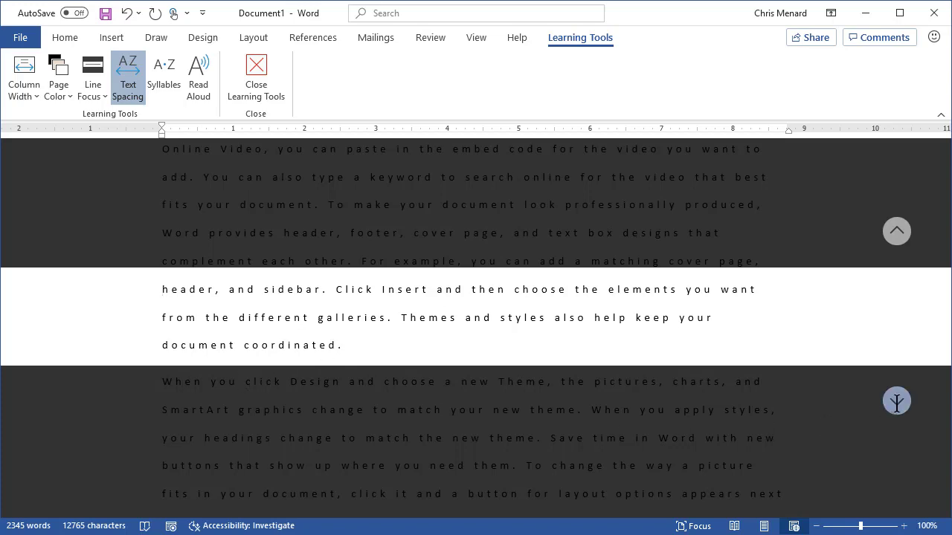
{"action": "scroll", "scroll_direction": "down", "scroll_amount": 3}
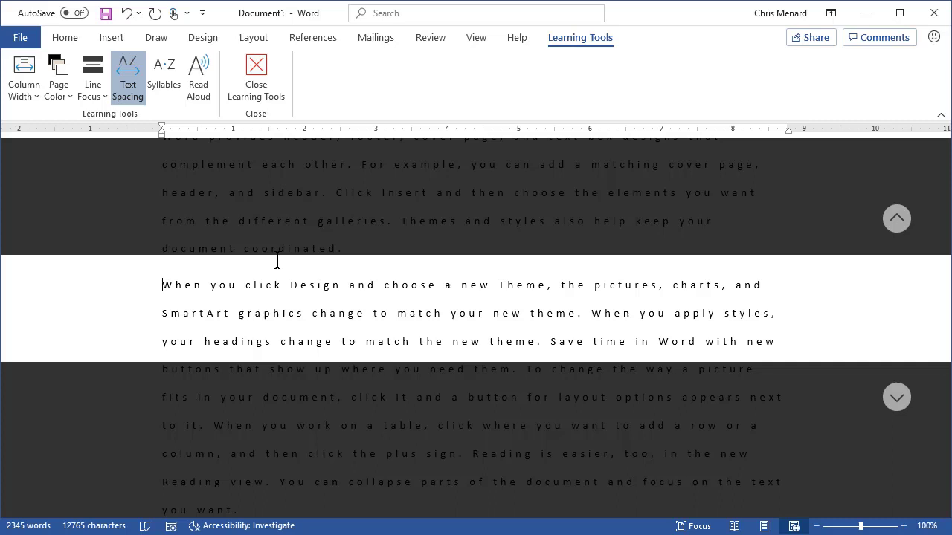
{"action": "mouse_move", "coordinate": [187, 214]}
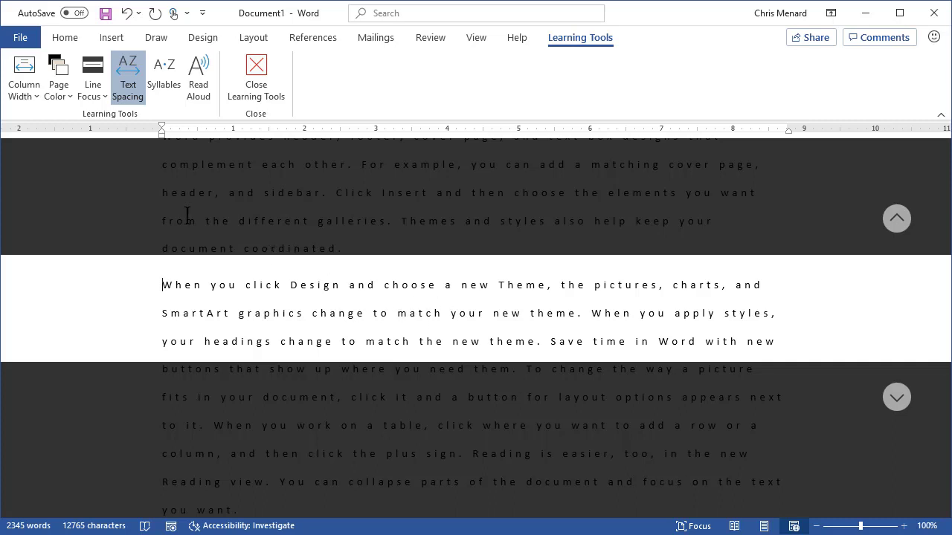
{"action": "left_click", "coordinate": [92, 77]}
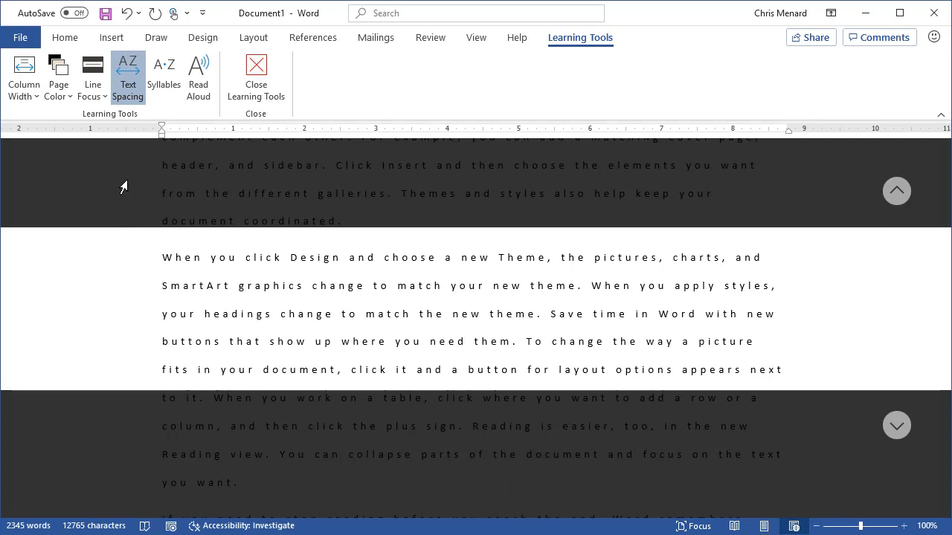
{"action": "scroll", "scroll_direction": "up", "scroll_amount": 3}
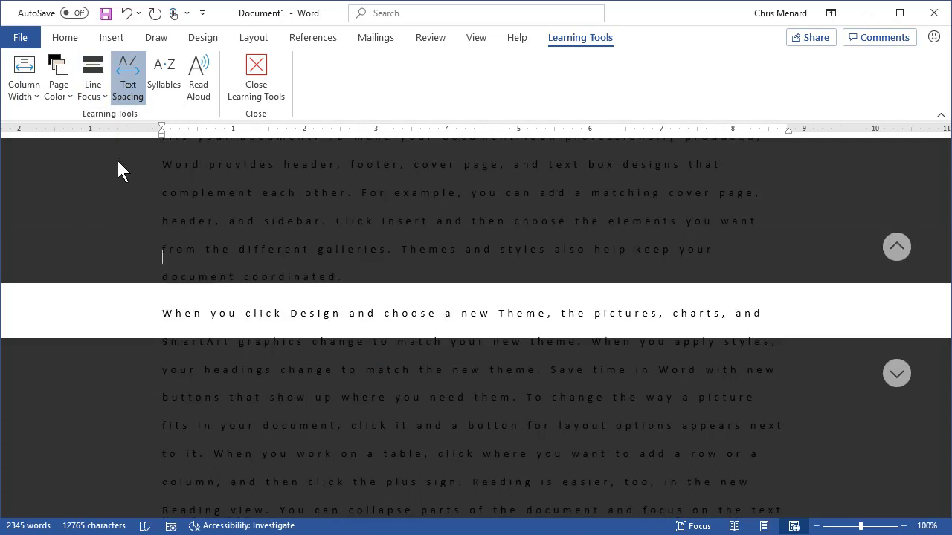
{"action": "left_click", "coordinate": [92, 74]}
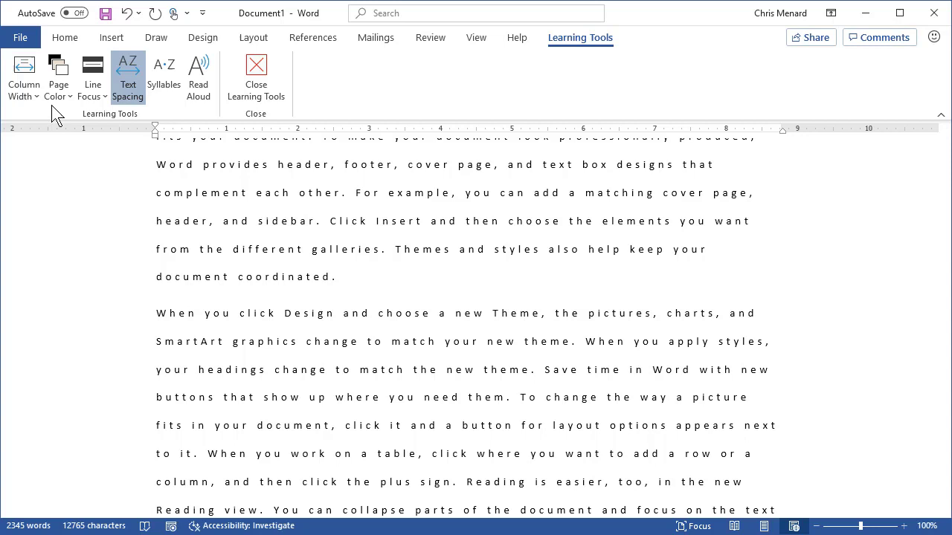
Step: Set the Learning Tools text column width to Narrow
{"action": "left_click", "coordinate": [24, 74]}
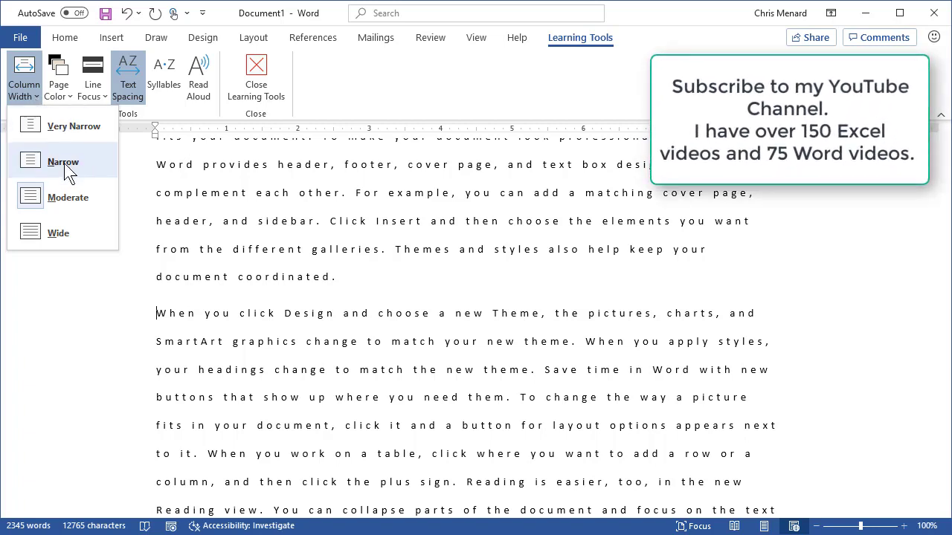
{"action": "left_click", "coordinate": [62, 161]}
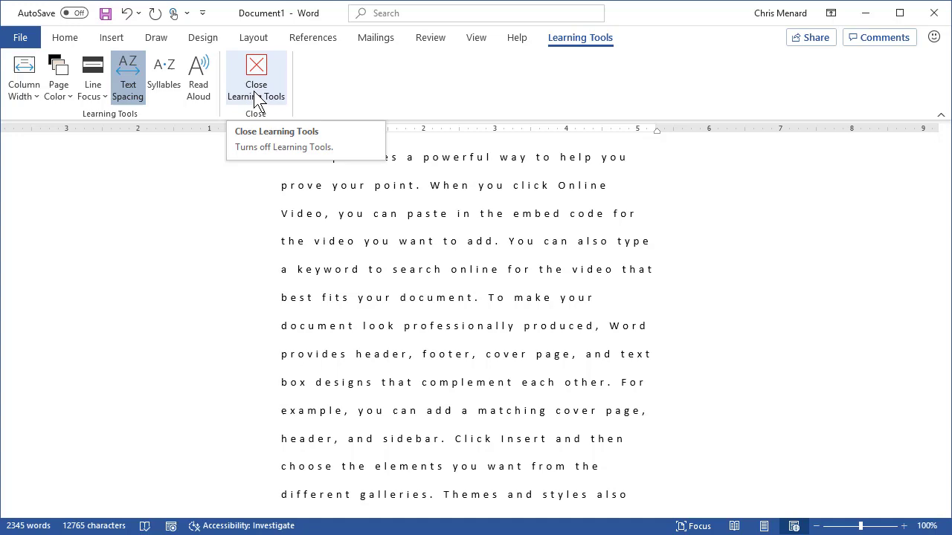
Step: Close Learning Tools and reopen it from the View ribbon
{"action": "left_click", "coordinate": [255, 75]}
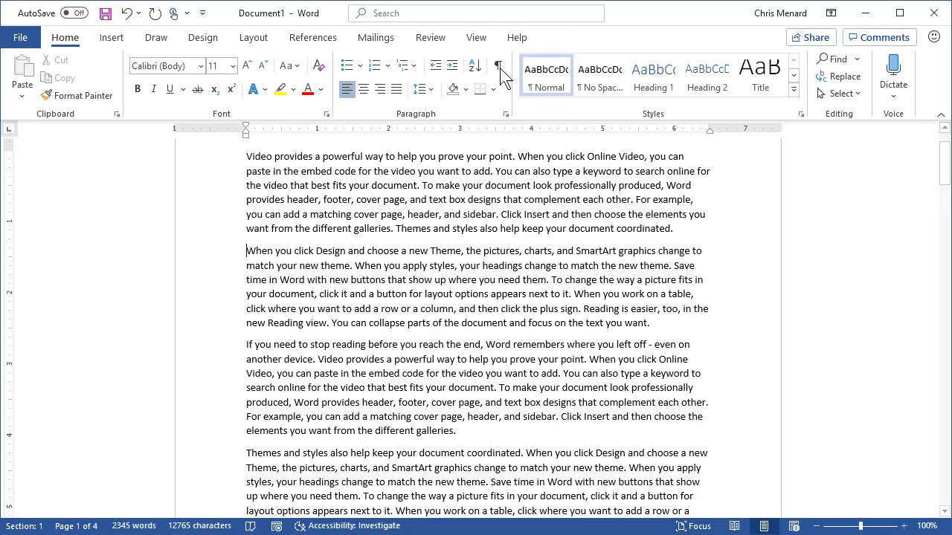
{"action": "left_click", "coordinate": [475, 37]}
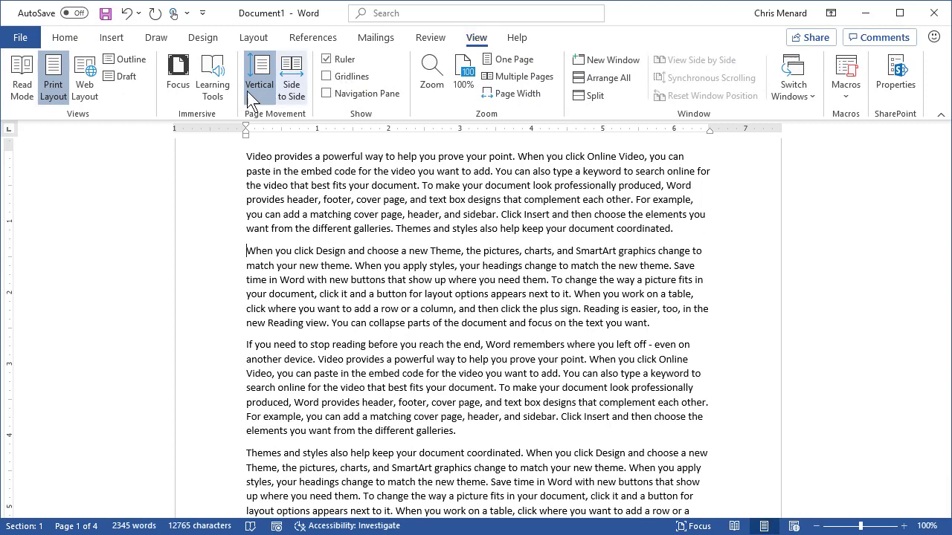
{"action": "left_click", "coordinate": [213, 78]}
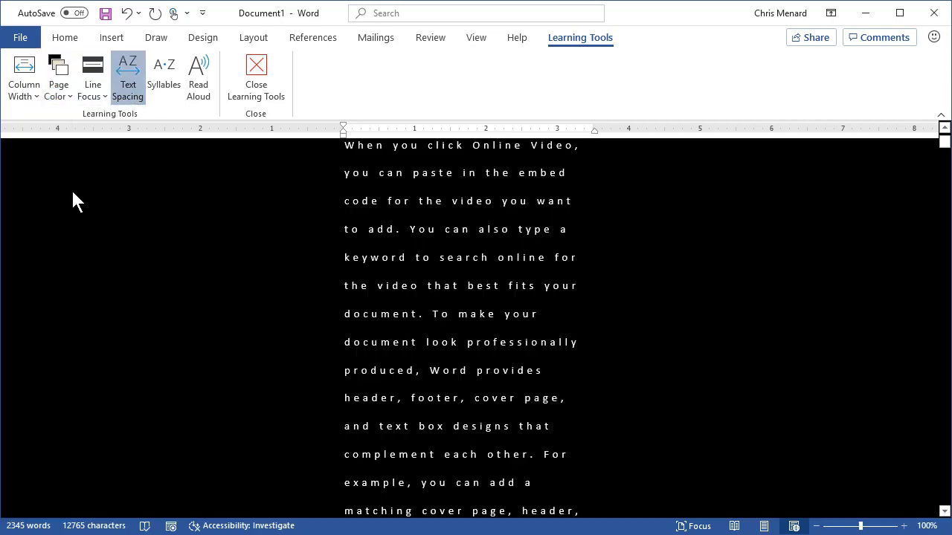
Step: Set Page Color back to None and turn off the extra Text Spacing
{"action": "left_click", "coordinate": [58, 78]}
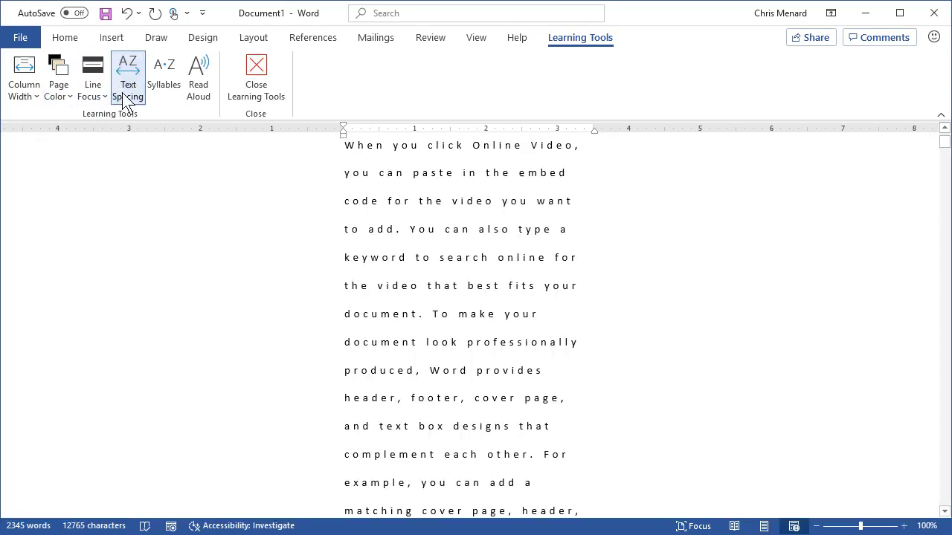
{"action": "scroll", "scroll_direction": "down", "scroll_amount": 3}
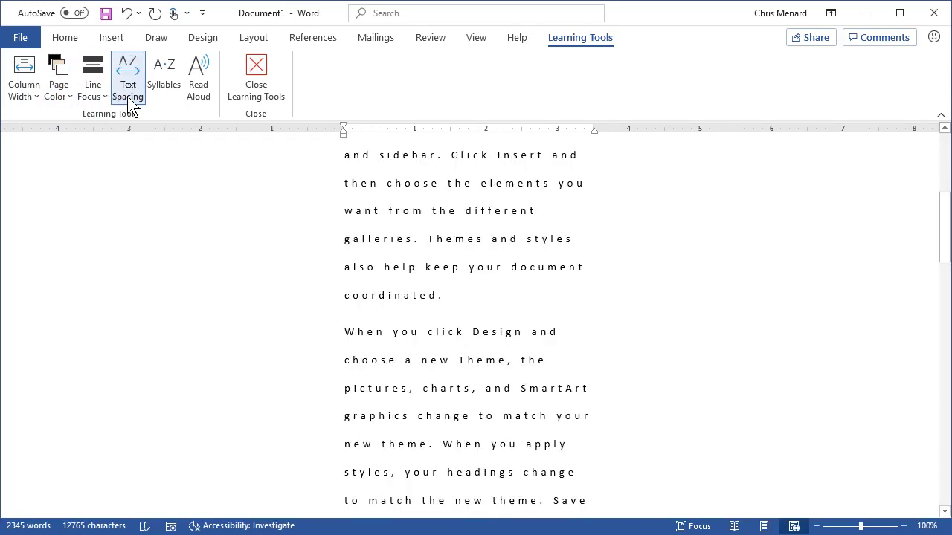
{"action": "left_click", "coordinate": [127, 75]}
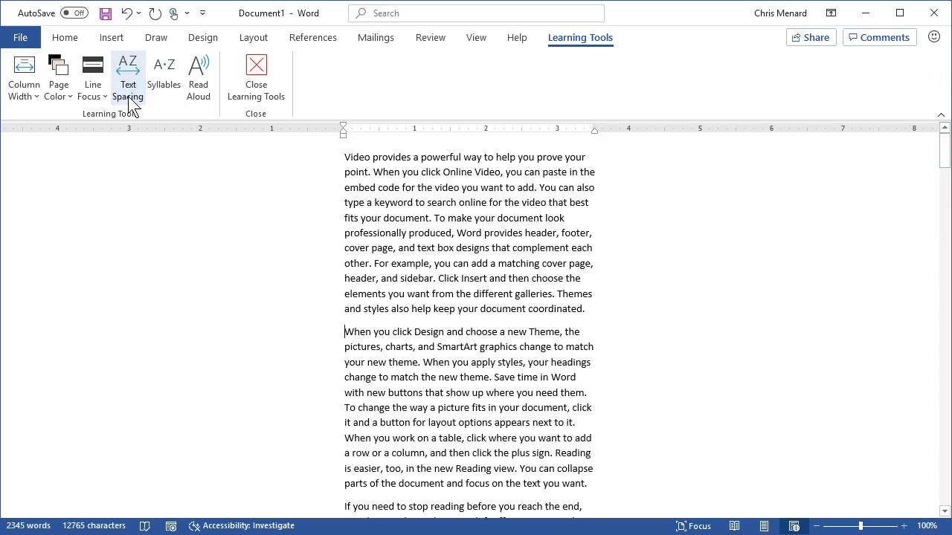
{"action": "mouse_move", "coordinate": [164, 74]}
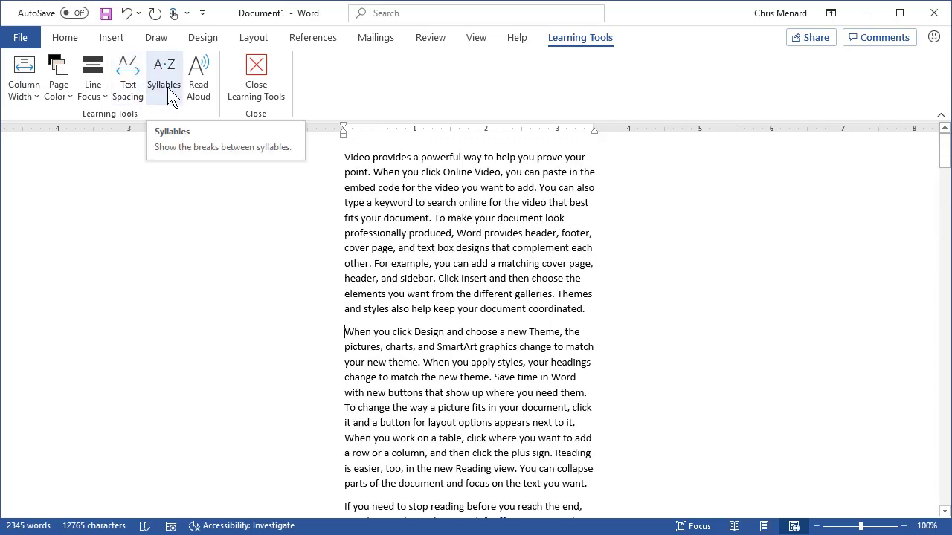
{"action": "left_click", "coordinate": [164, 71]}
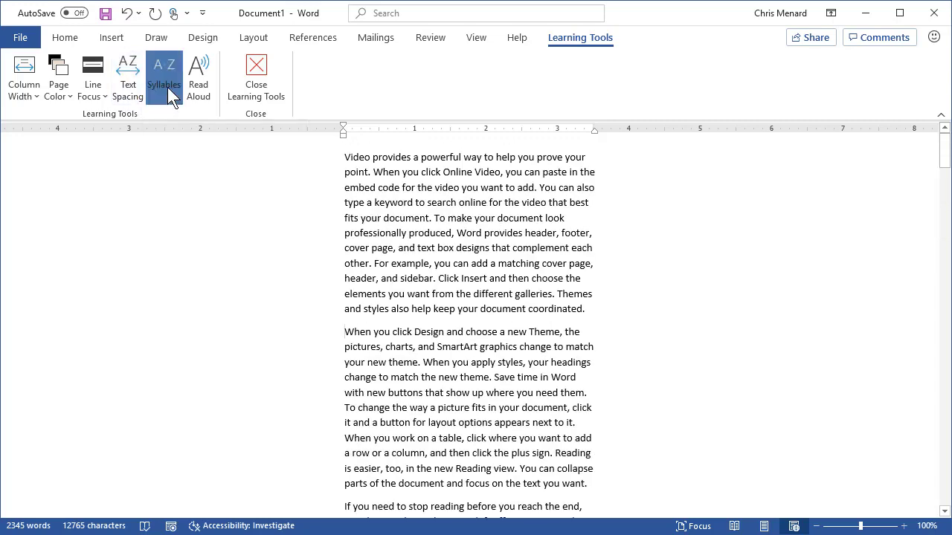
{"action": "left_click", "coordinate": [164, 74]}
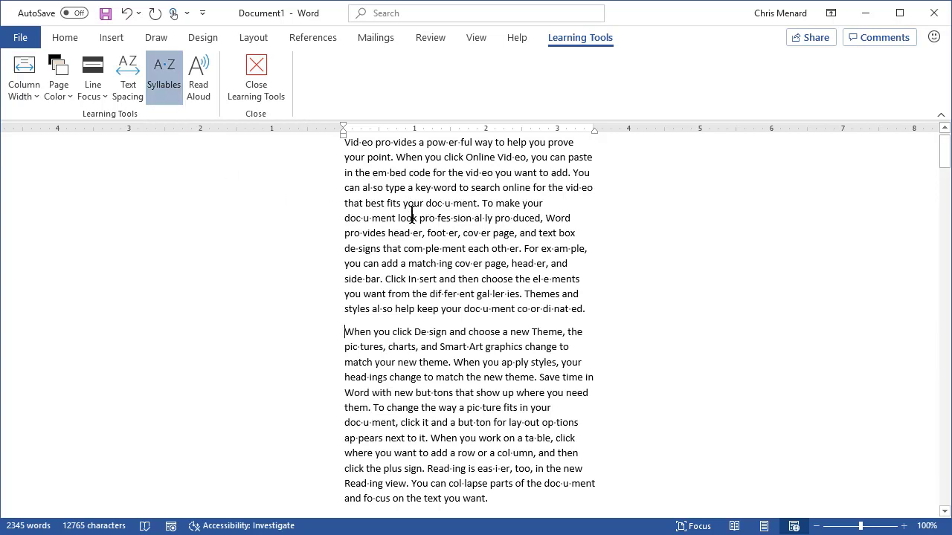
{"action": "mouse_move", "coordinate": [806, 443]}
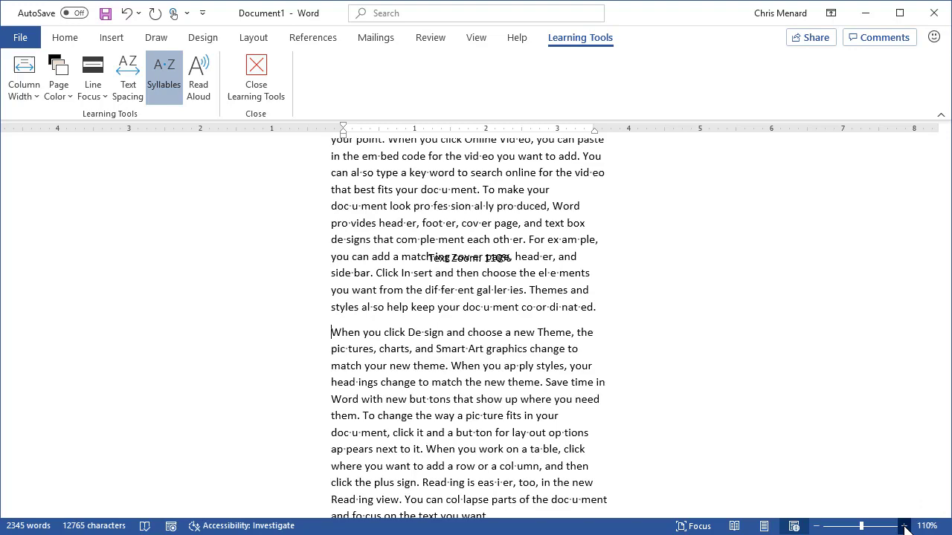
{"action": "left_click", "coordinate": [904, 527]}
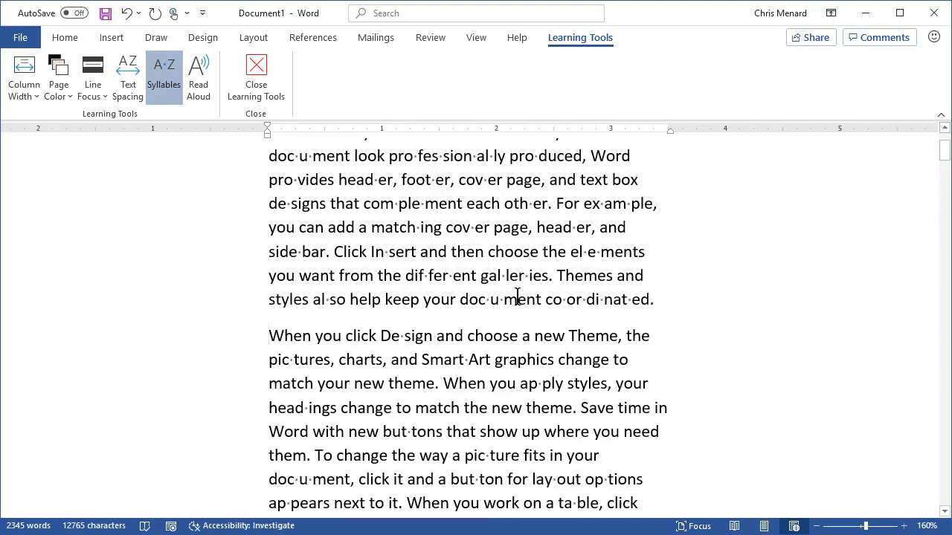
{"action": "mouse_move", "coordinate": [470, 255]}
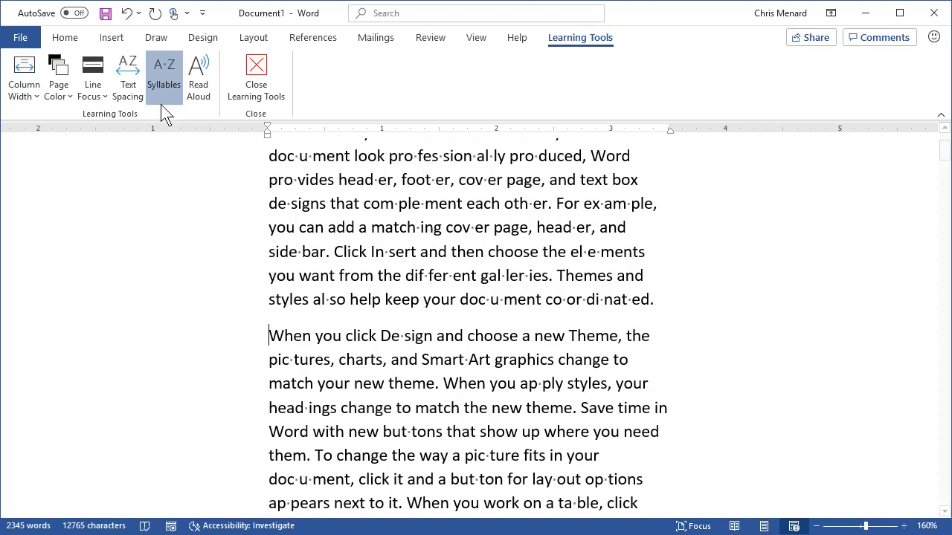
{"action": "left_click", "coordinate": [163, 74]}
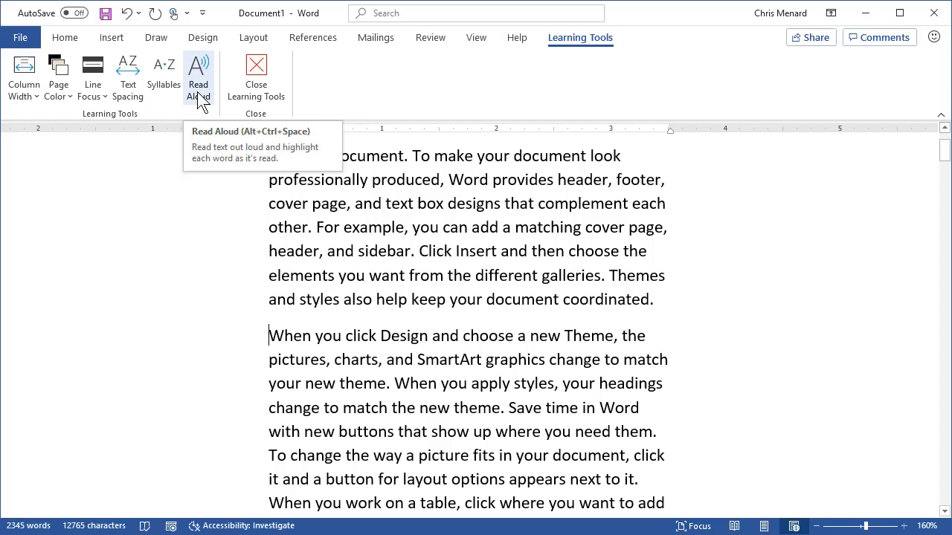
Step: Read the text aloud, switching the voice to Microsoft Zira mid-playback, then stop
{"action": "left_click", "coordinate": [197, 74]}
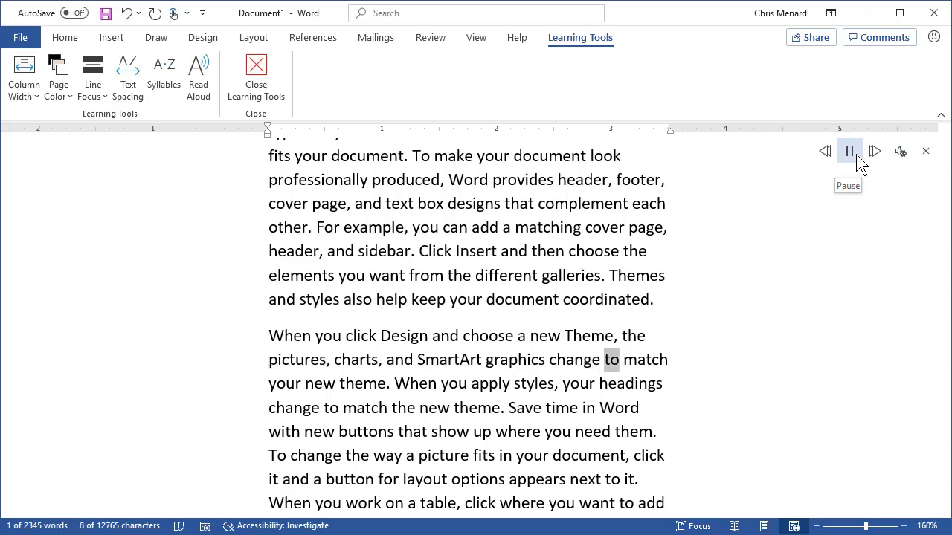
{"action": "left_click", "coordinate": [849, 152]}
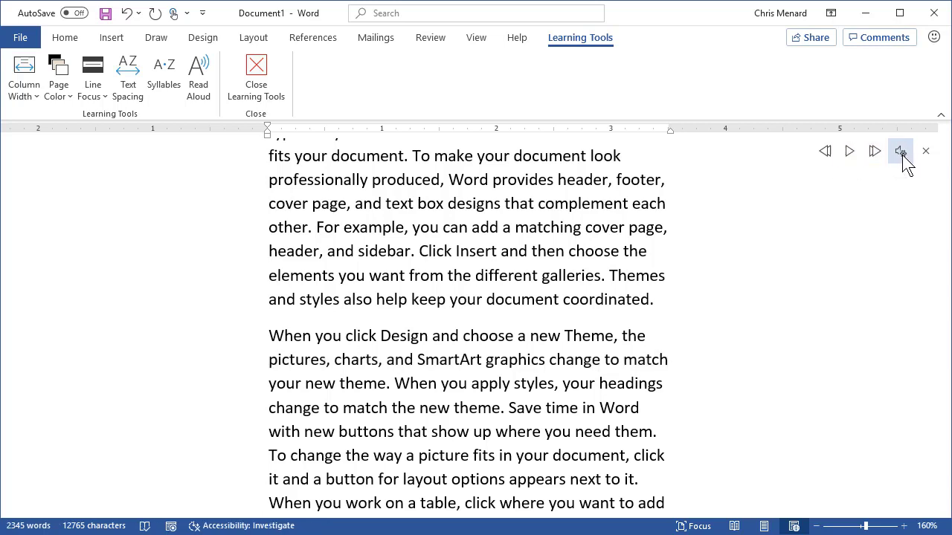
{"action": "left_click", "coordinate": [901, 152]}
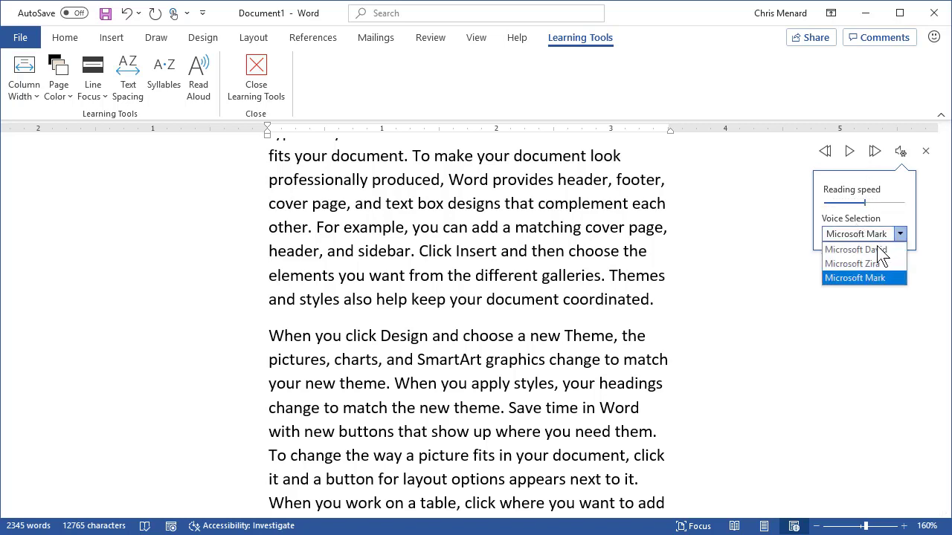
{"action": "left_click", "coordinate": [857, 264]}
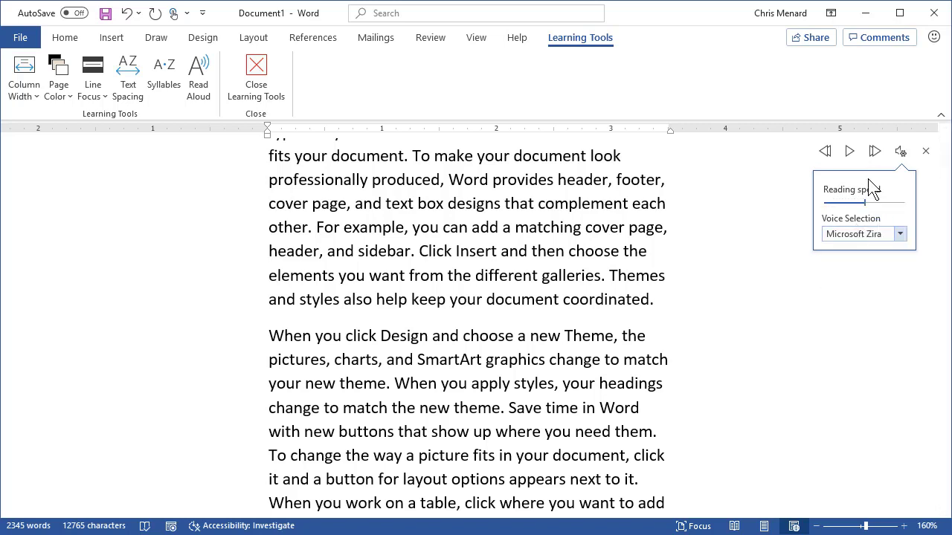
{"action": "left_click", "coordinate": [847, 151]}
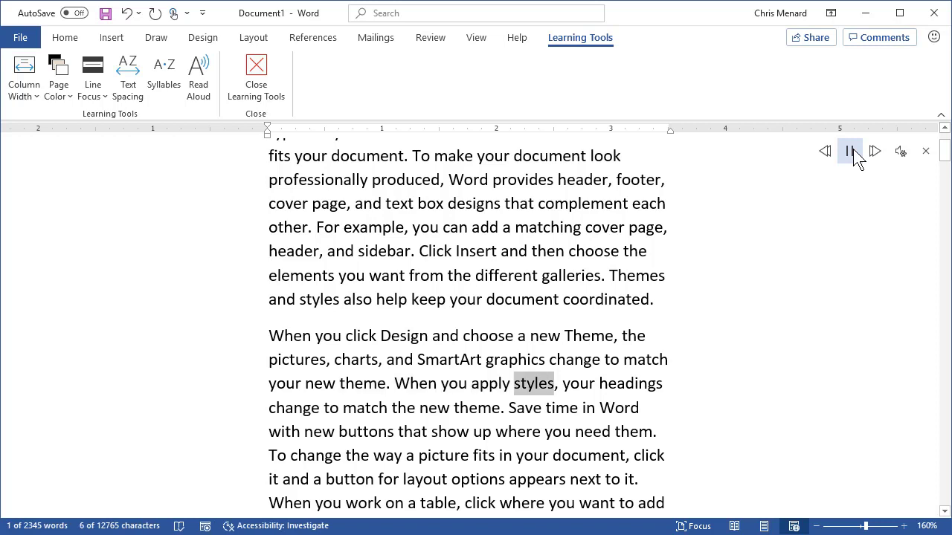
{"action": "left_click", "coordinate": [849, 152]}
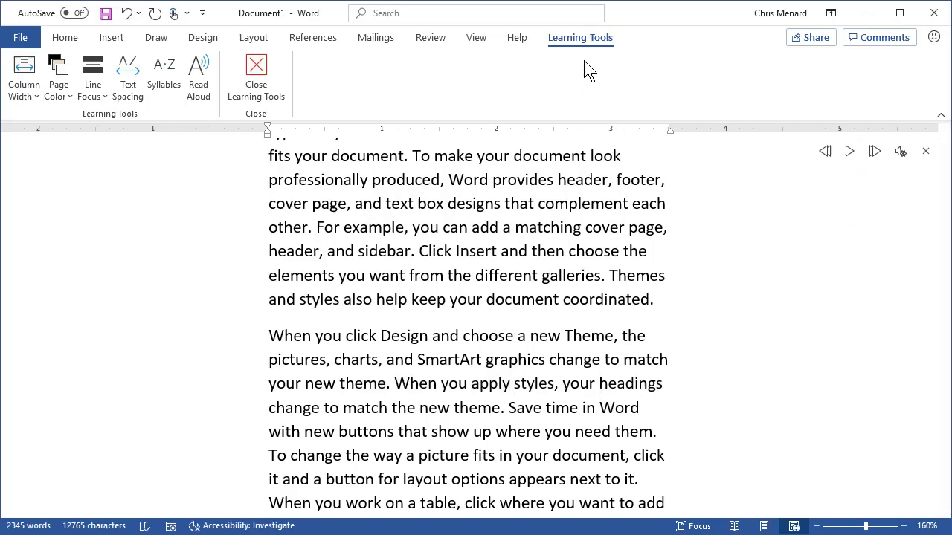
{"action": "mouse_move", "coordinate": [580, 74]}
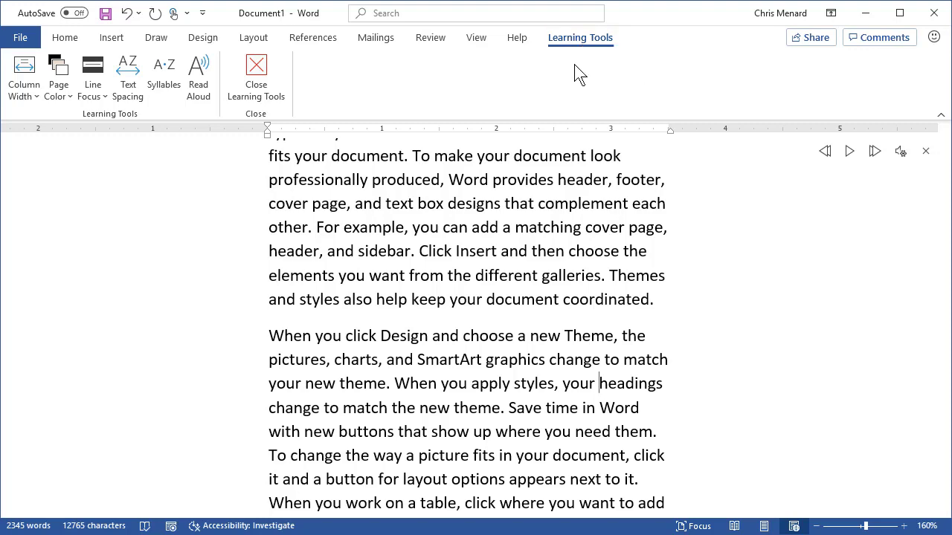
Step: Close Learning Tools and return to the View ribbon
{"action": "left_click", "coordinate": [256, 74]}
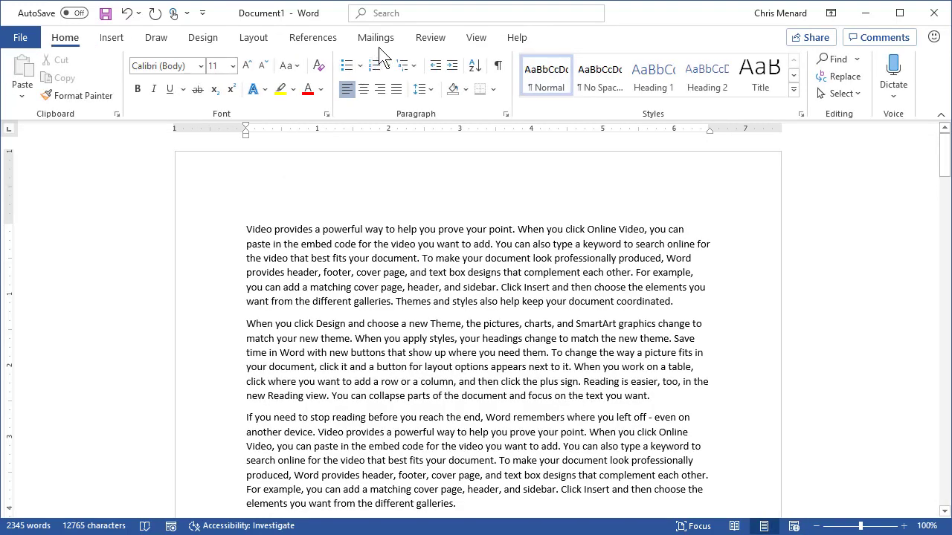
{"action": "left_click", "coordinate": [475, 37]}
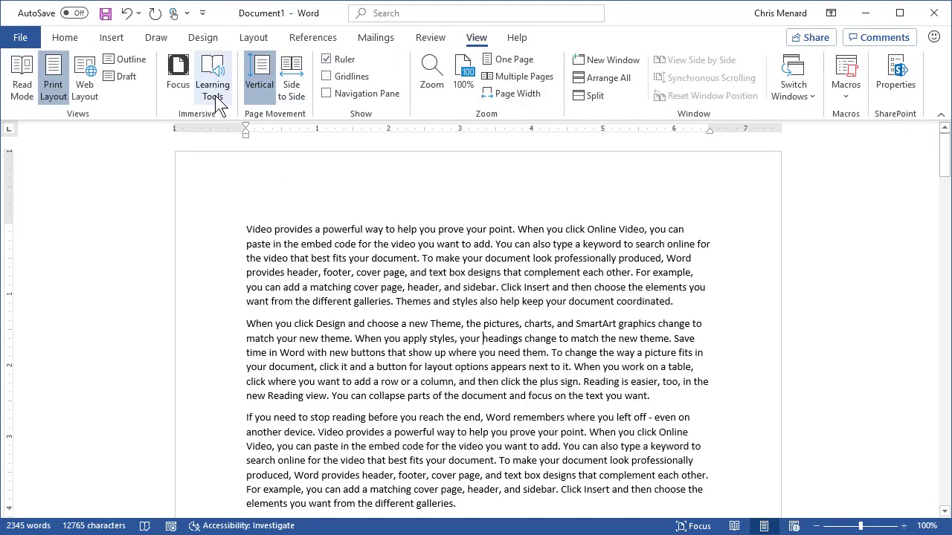